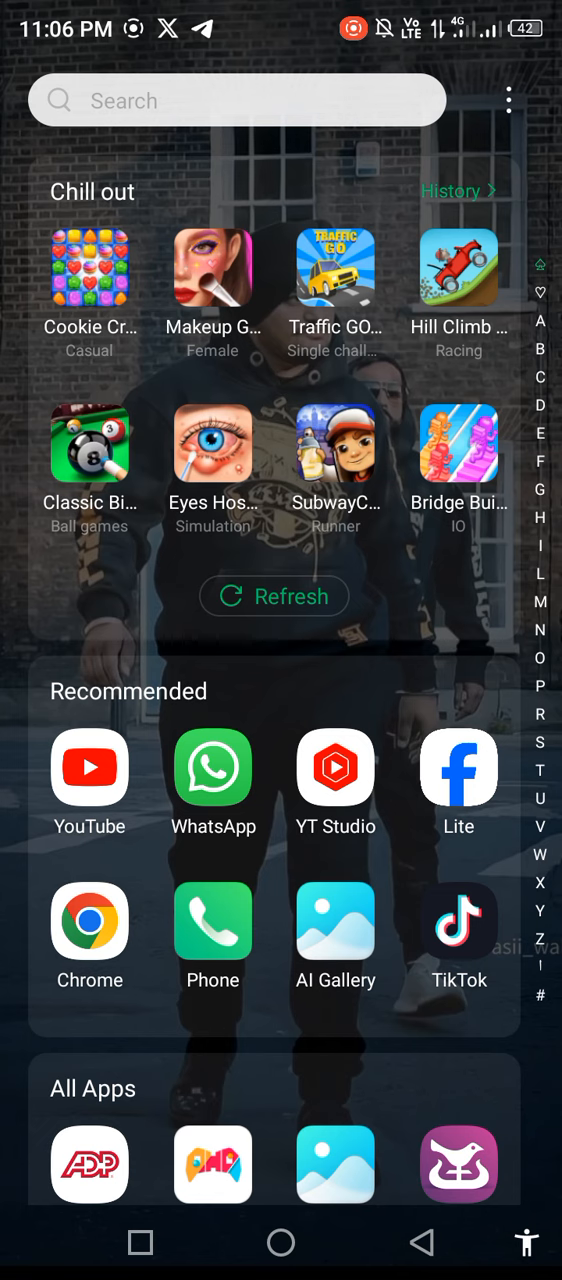
Open Google Play Store from the app drawer and search it for GCash.
scroll(down, 3)
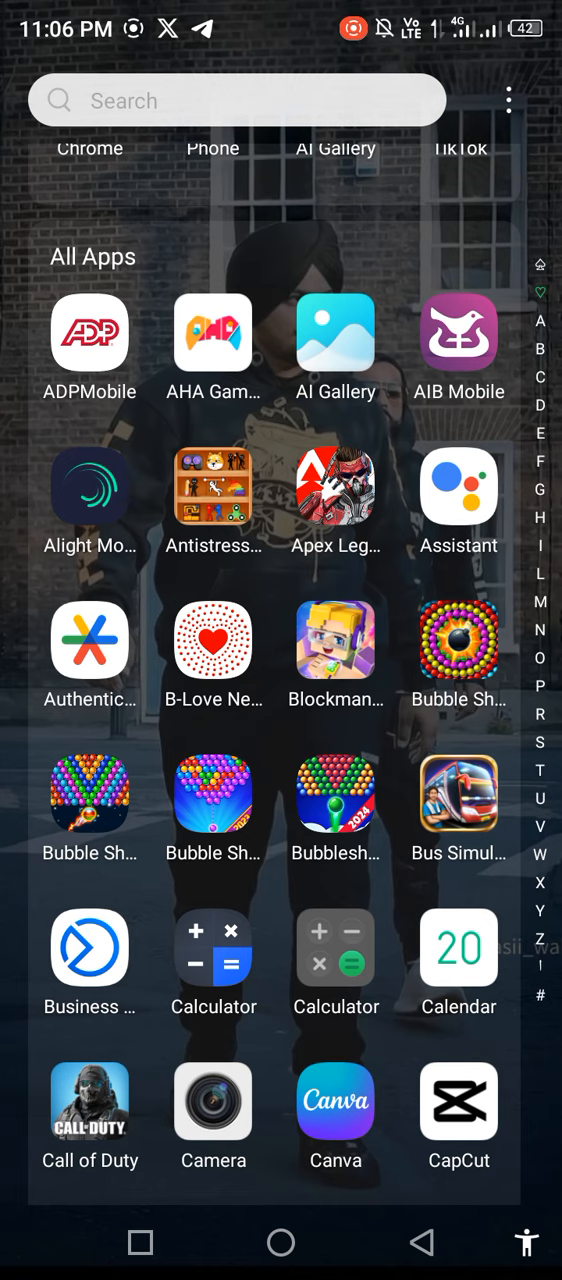
scroll(down, 3)
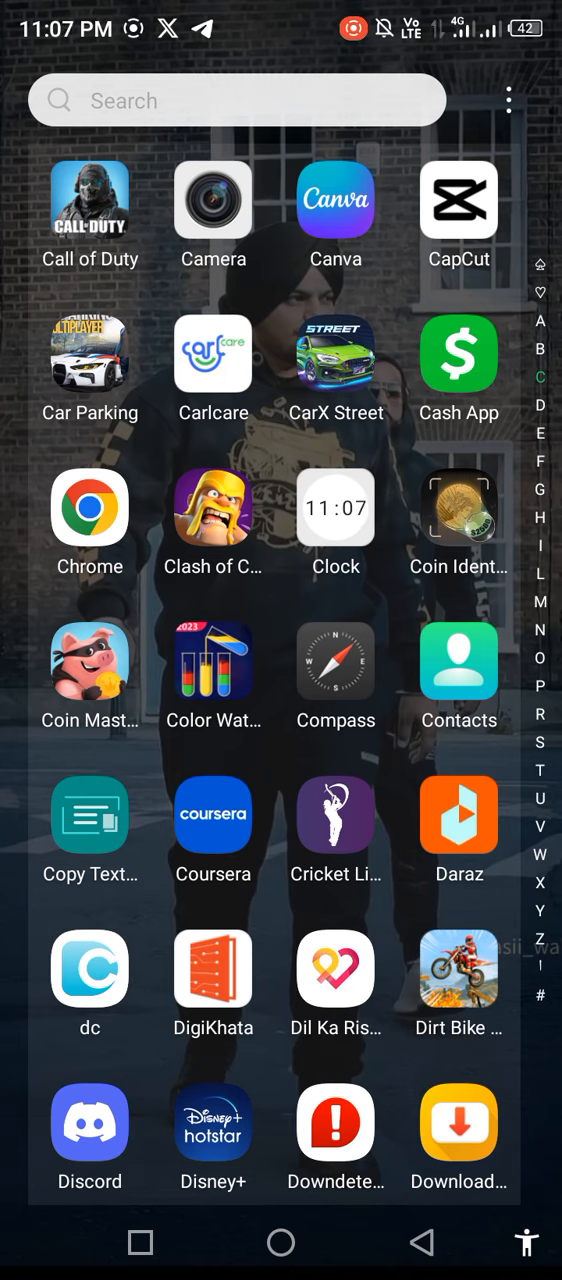
click(280, 1242)
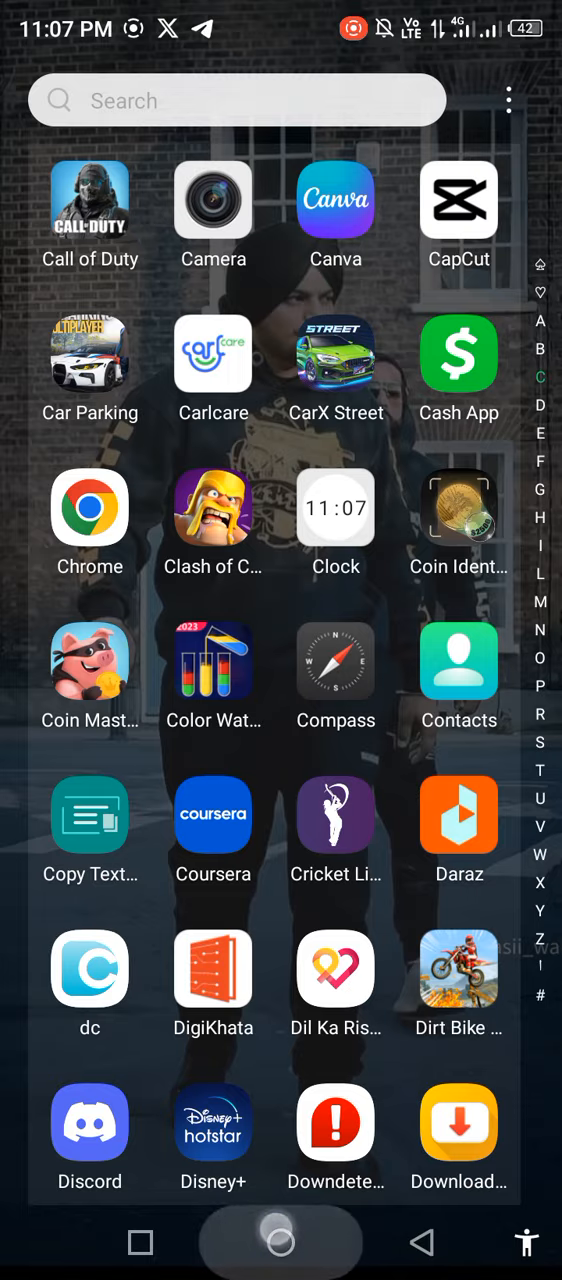
click(237, 100)
text(gc)
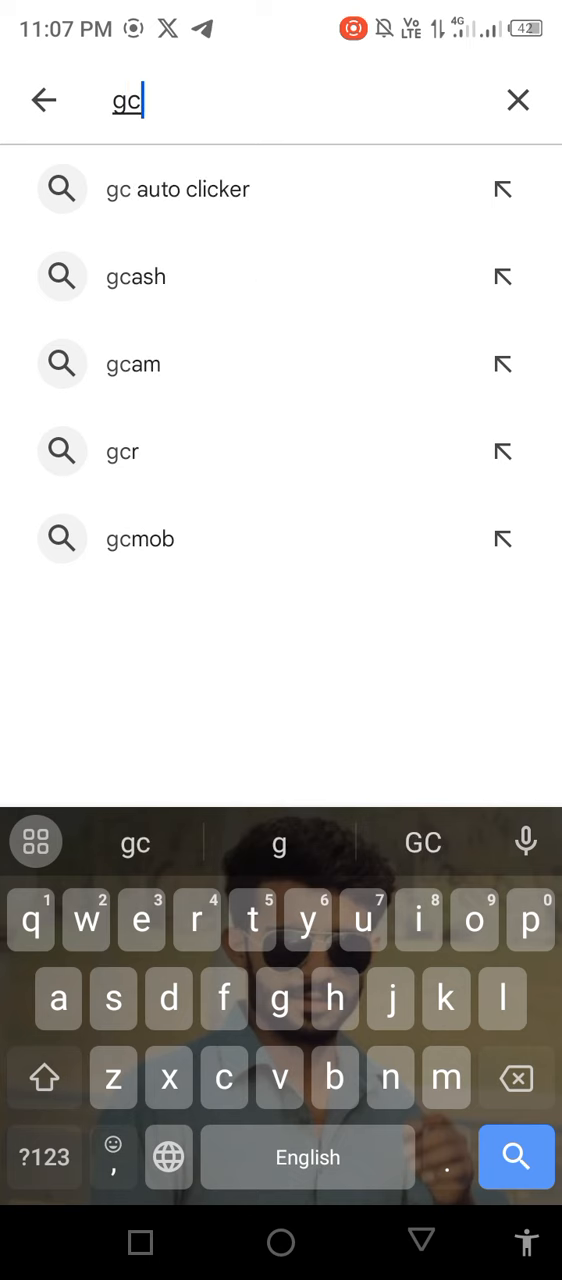
click(135, 276)
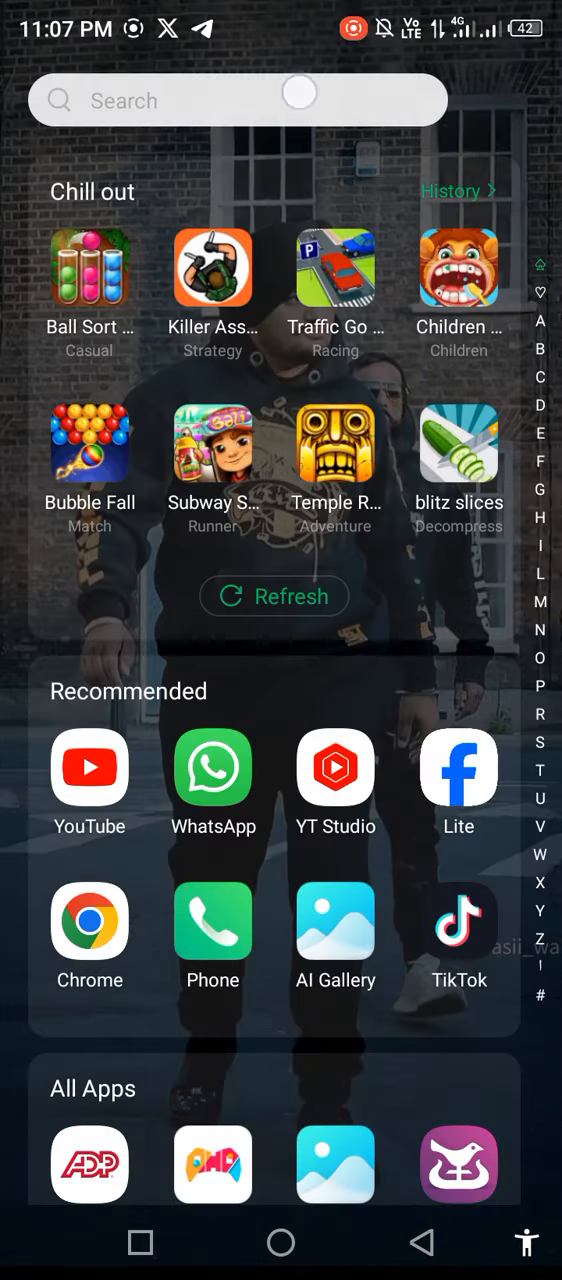
Search the launcher drawer for "G" to find GCash and its options menu.
text(Gc)
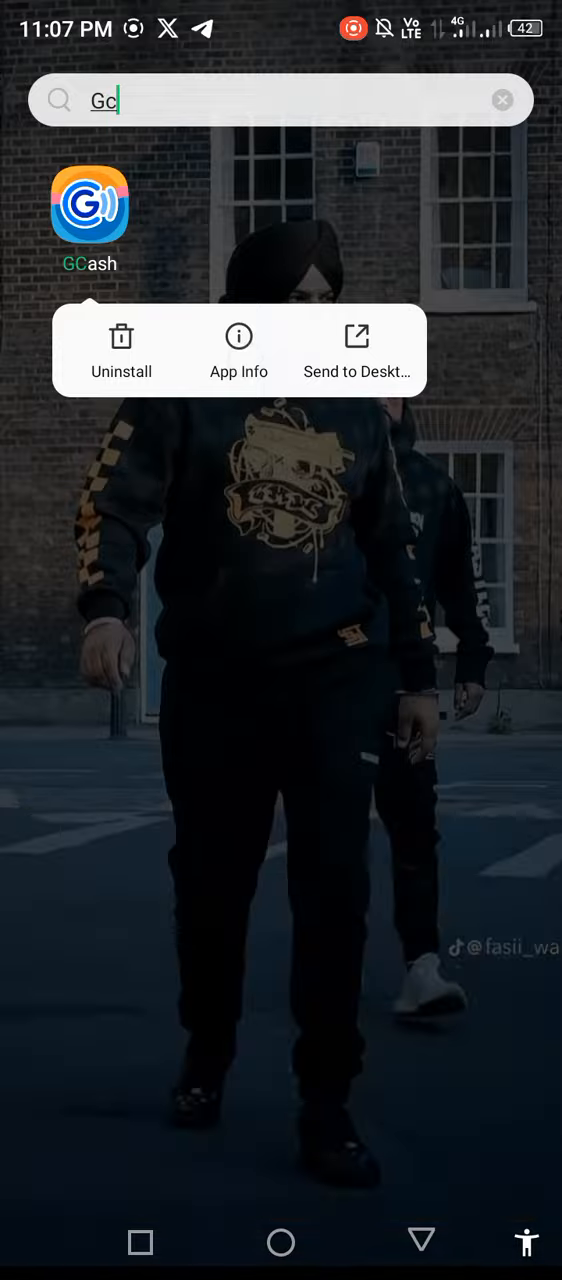
Open GCash's App Info and clear its stored data, confirming the deletion.
click(238, 337)
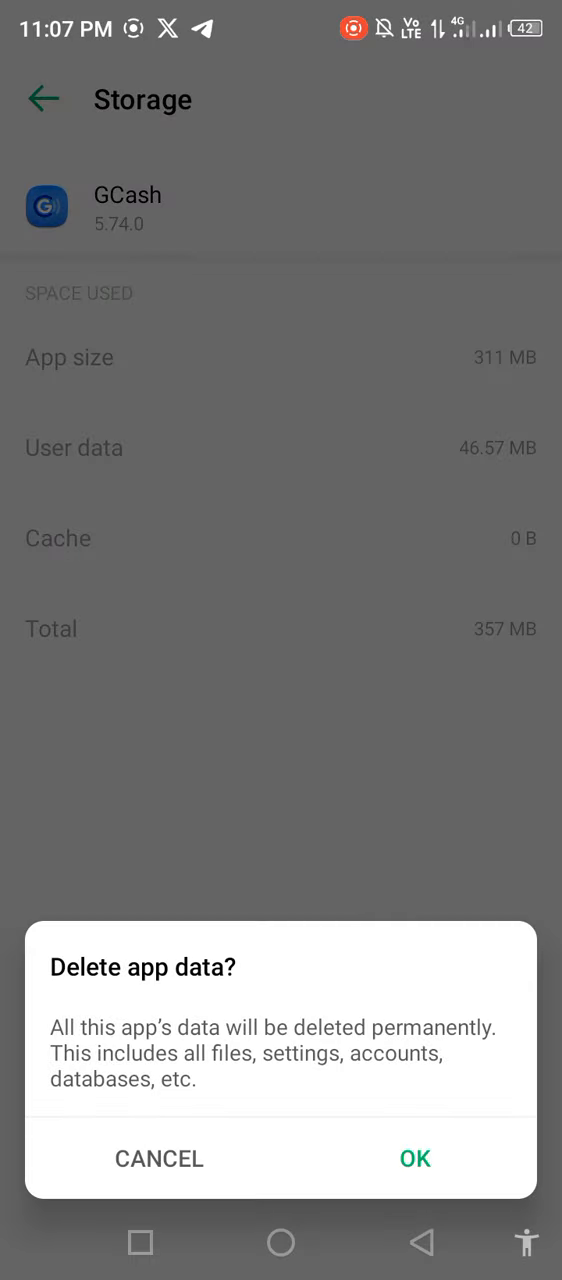
click(417, 1158)
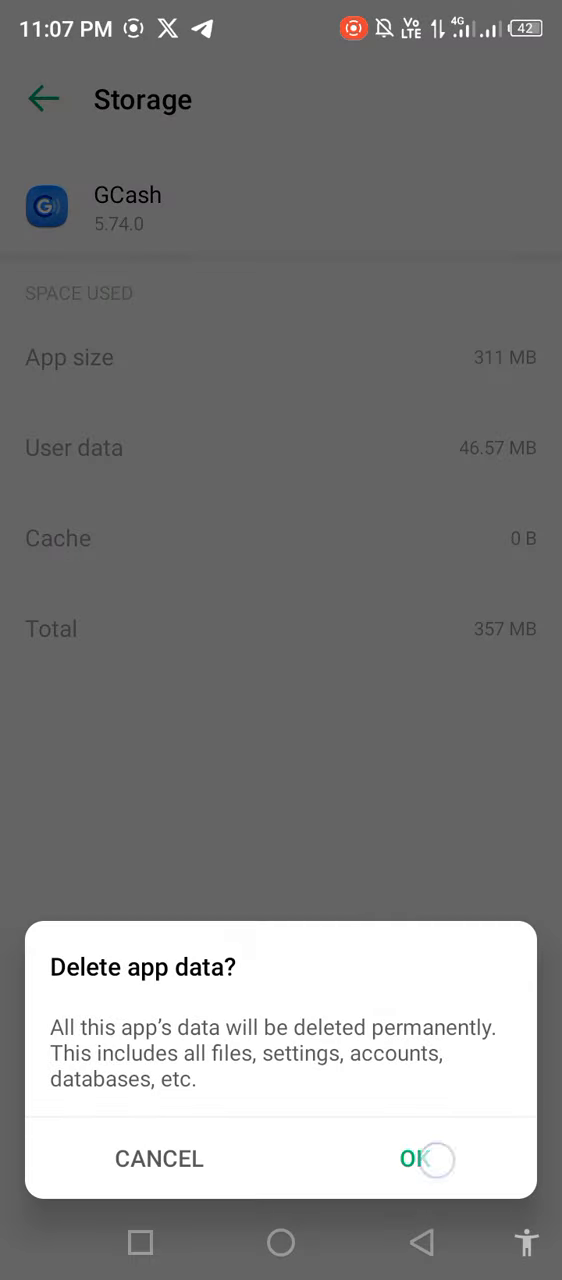
click(425, 1158)
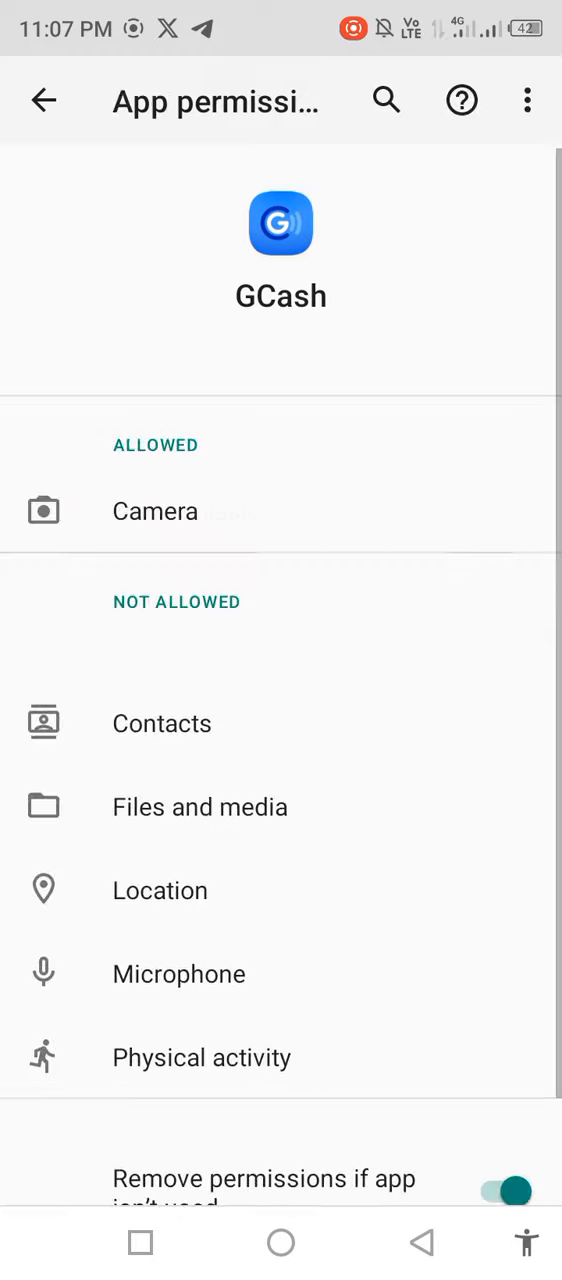
Allow GCash access to contacts, then open its files and media permission.
click(161, 723)
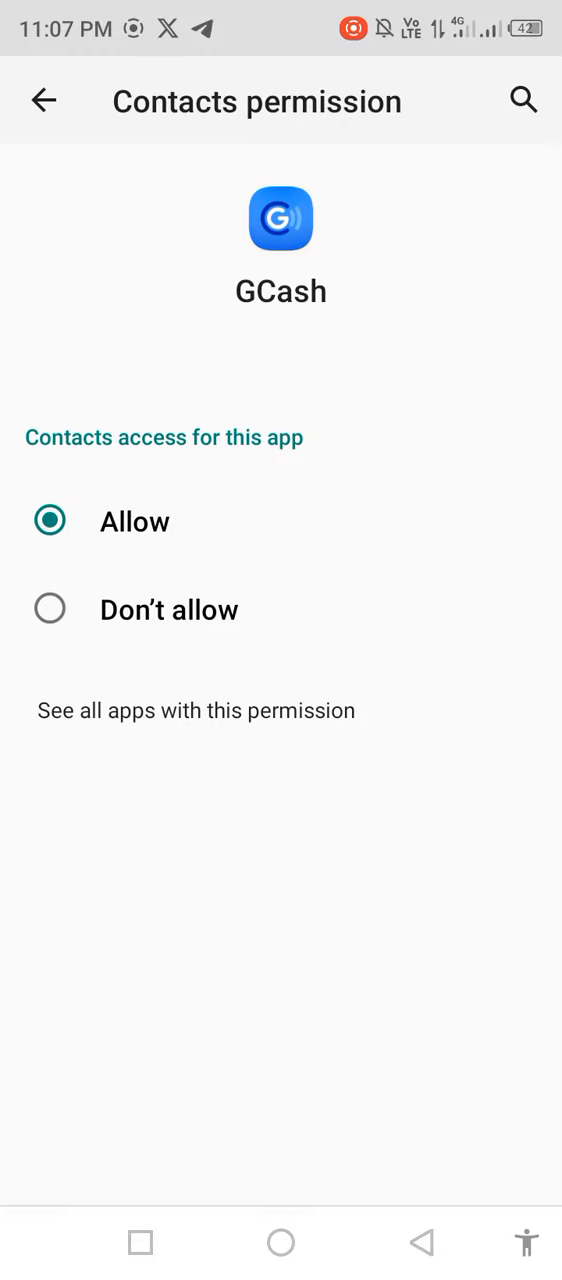
click(44, 100)
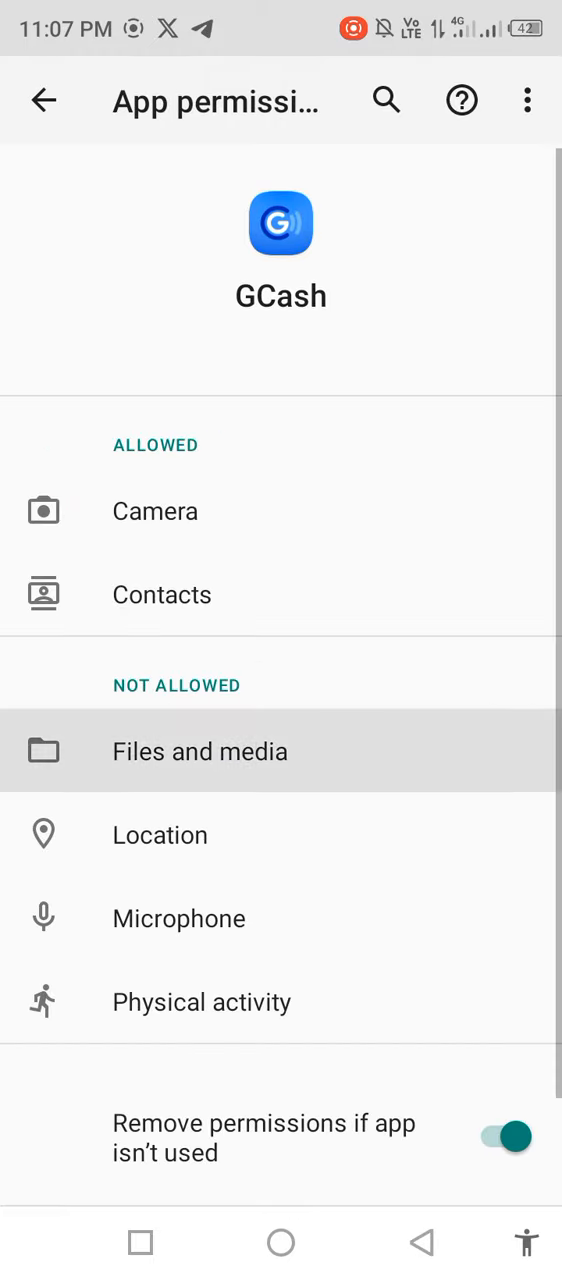
click(199, 752)
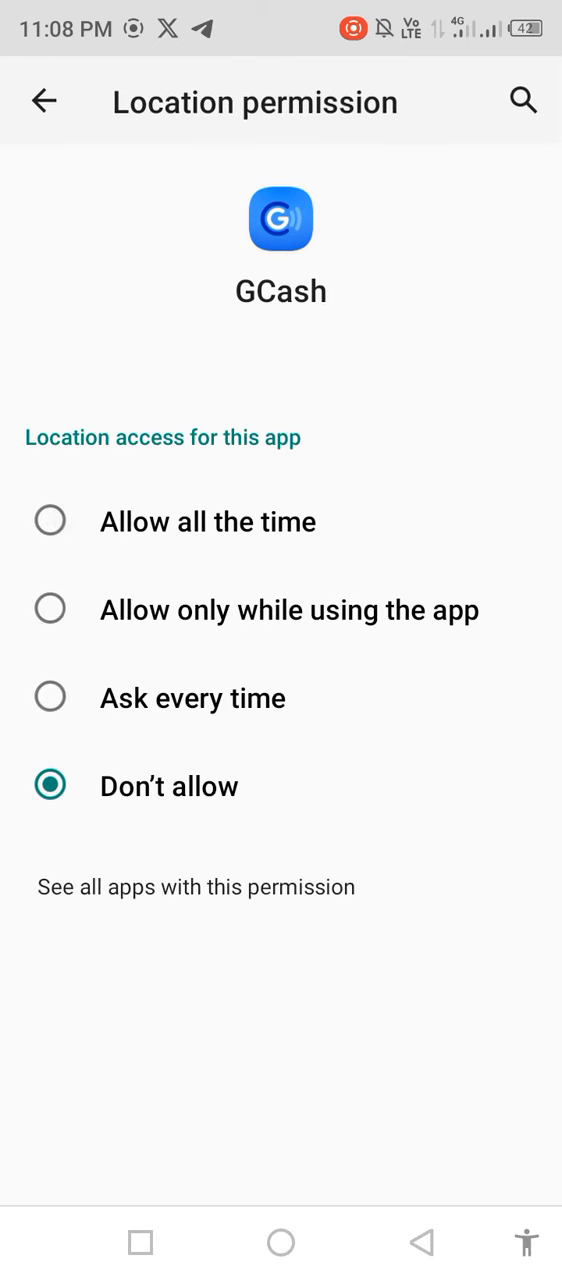
Allow GCash location all the time and physical activity, then leave permissions.
click(51, 521)
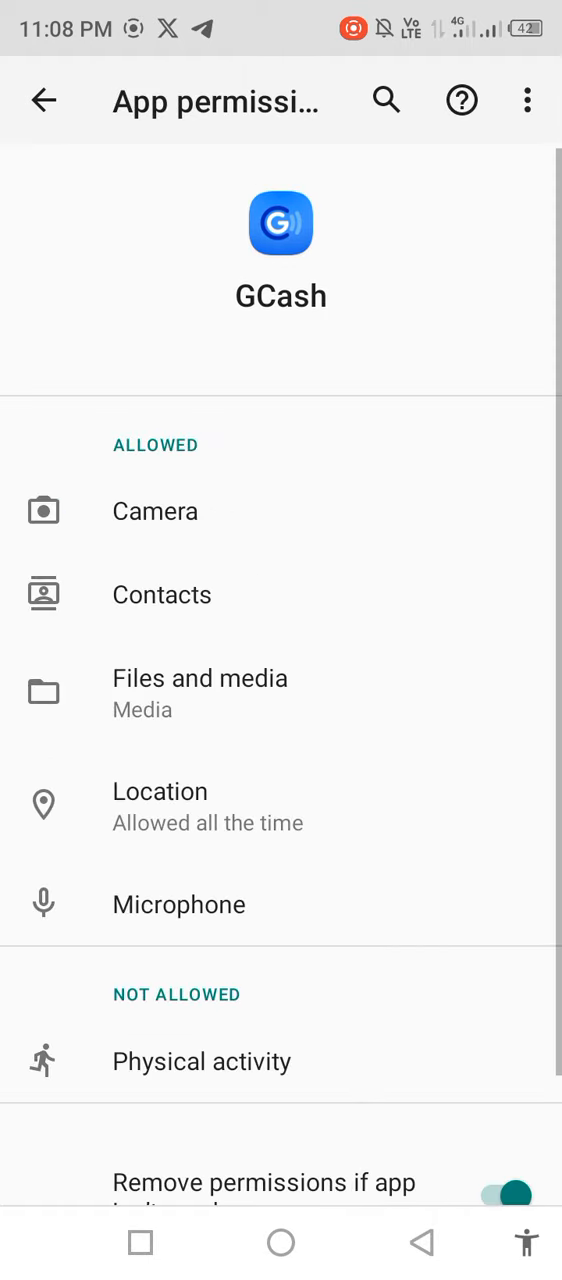
click(201, 1062)
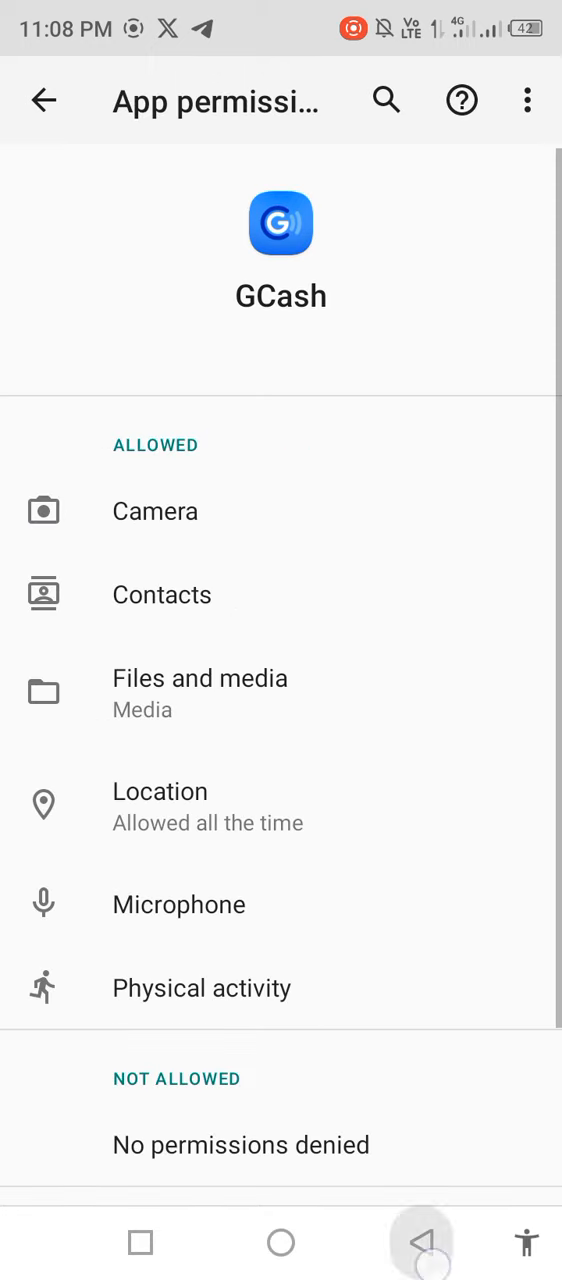
click(43, 99)
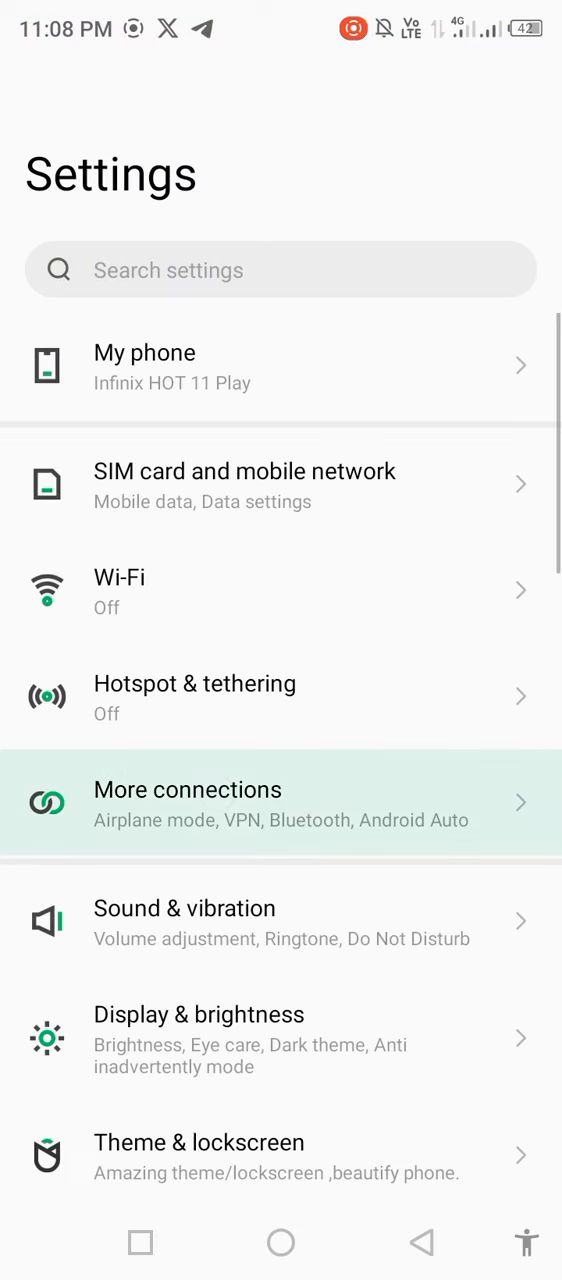
Open More connections, then scroll the launcher app drawer to the G apps showing GCash.
click(187, 803)
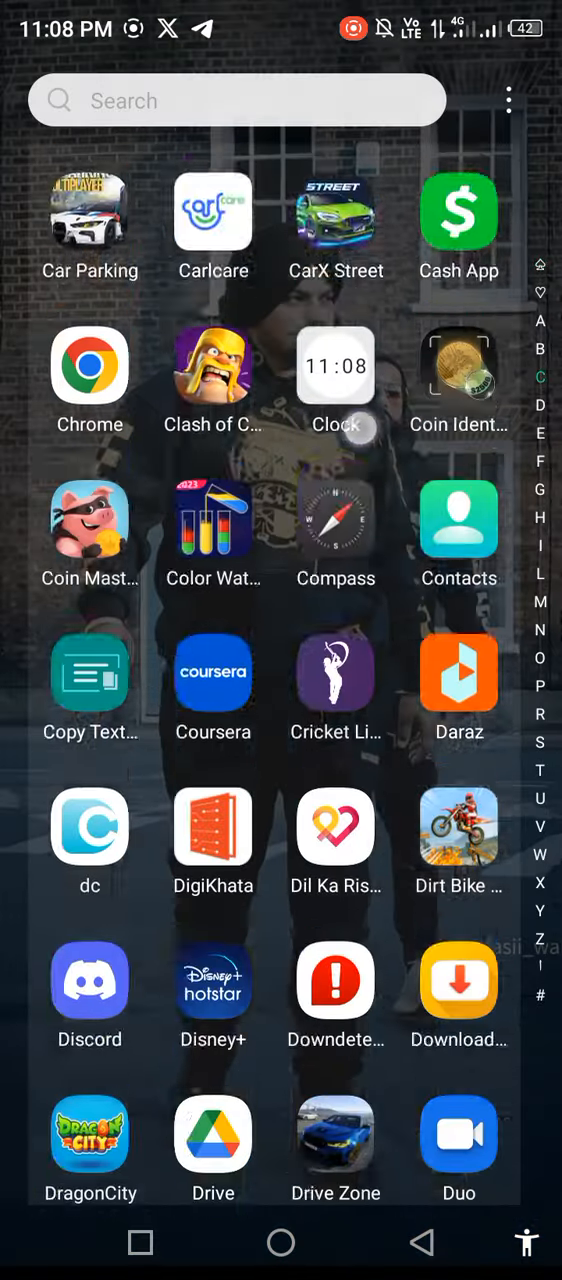
scroll(down, 3)
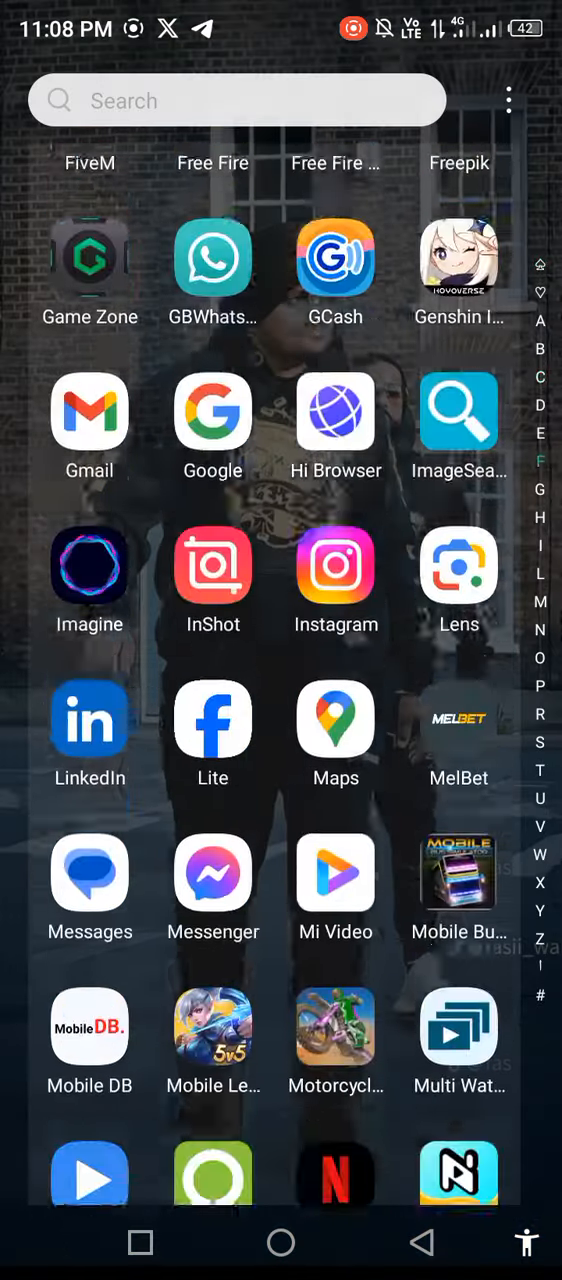
scroll(down, 3)
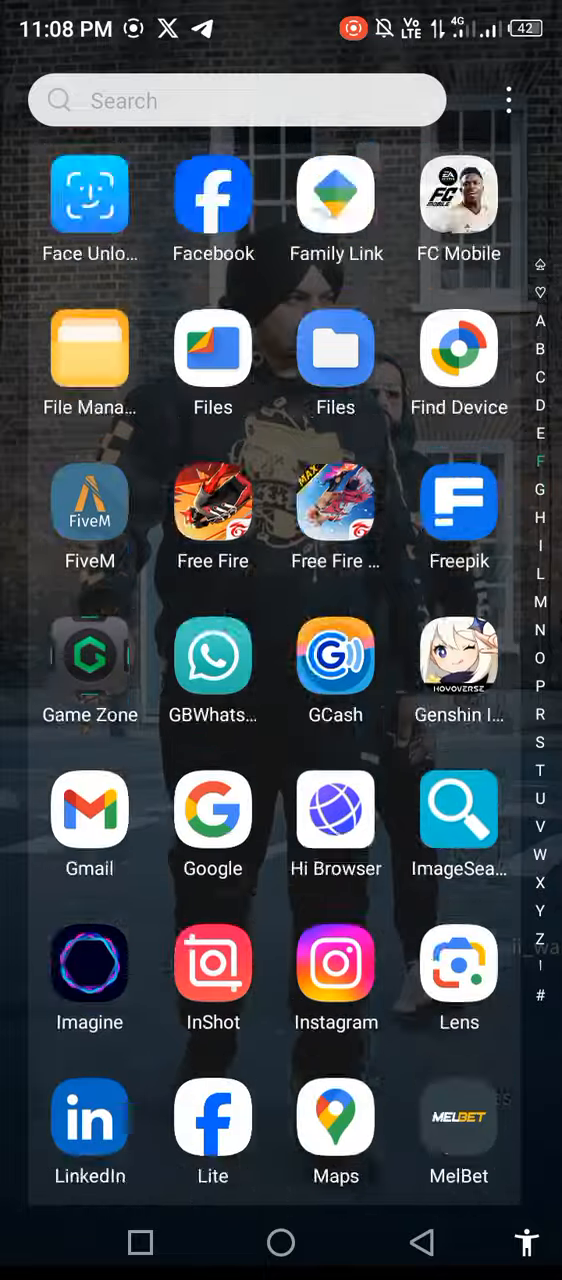